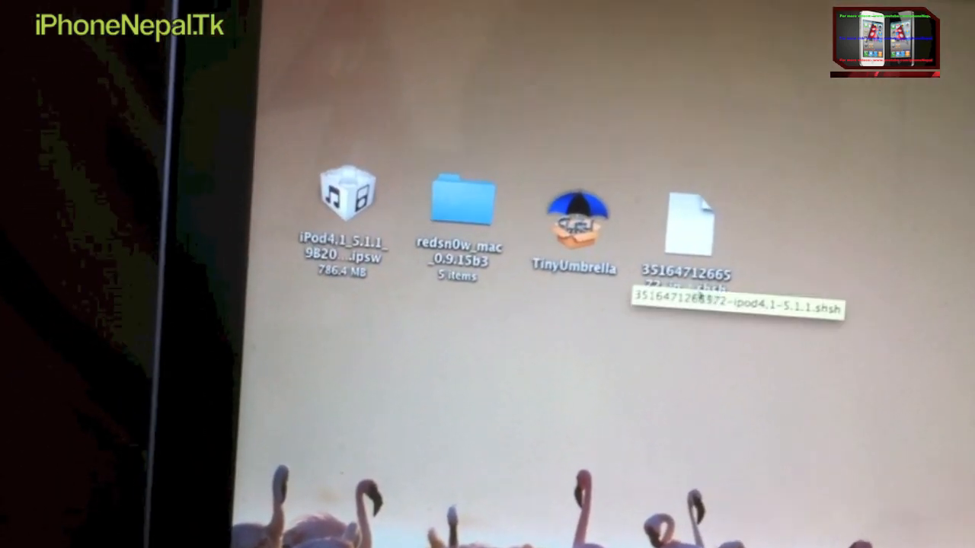
Review the saved SHSH blob, the iPod 5.1.1 restore IPSW and the redsn0w folder in Finder
click(347, 195)
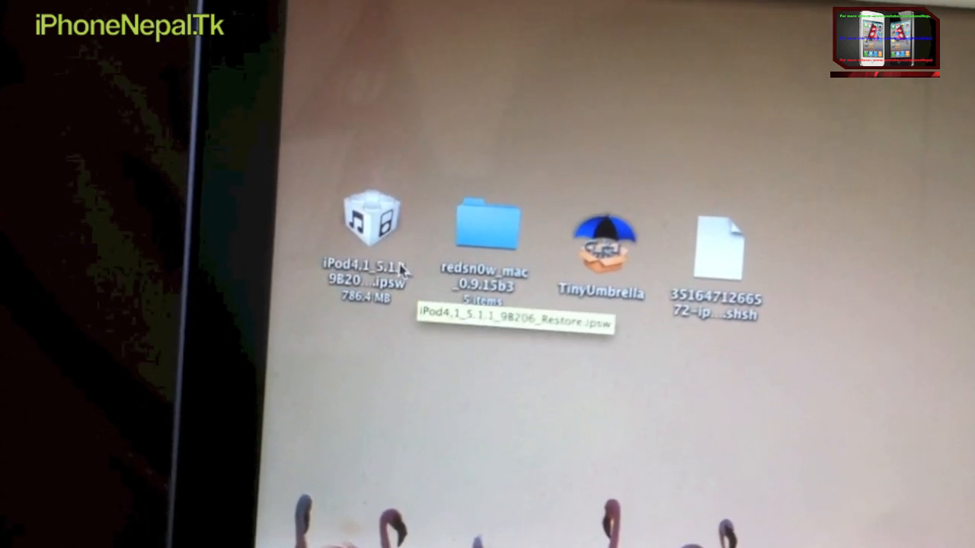
click(370, 216)
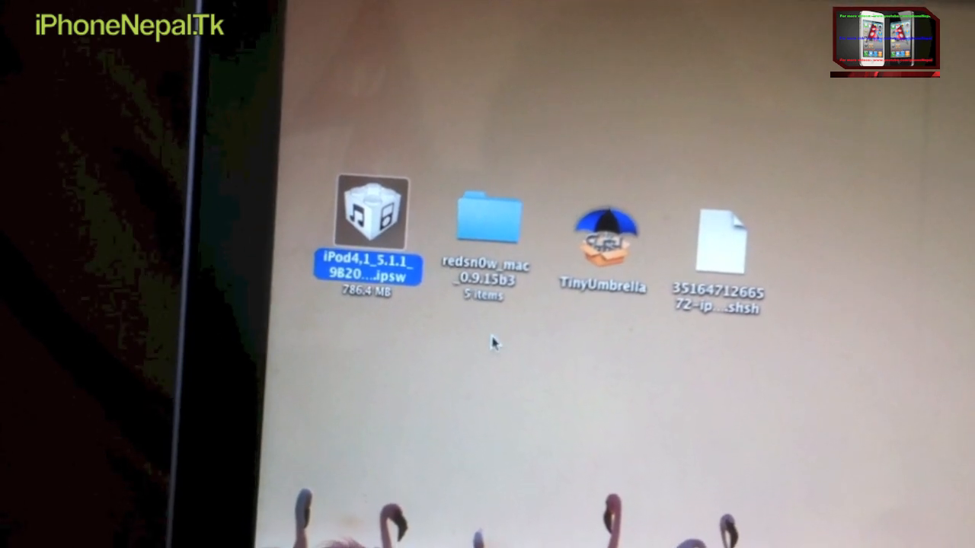
click(484, 213)
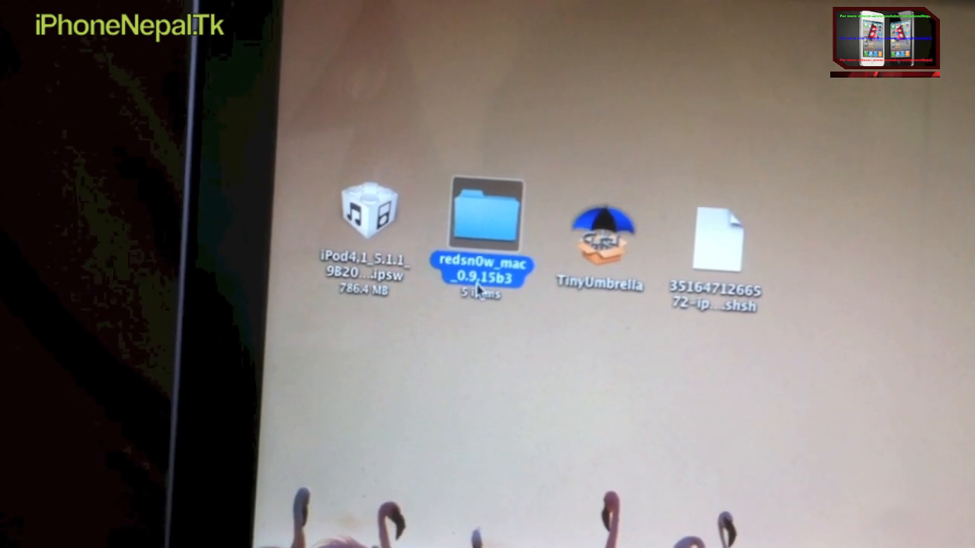
click(591, 335)
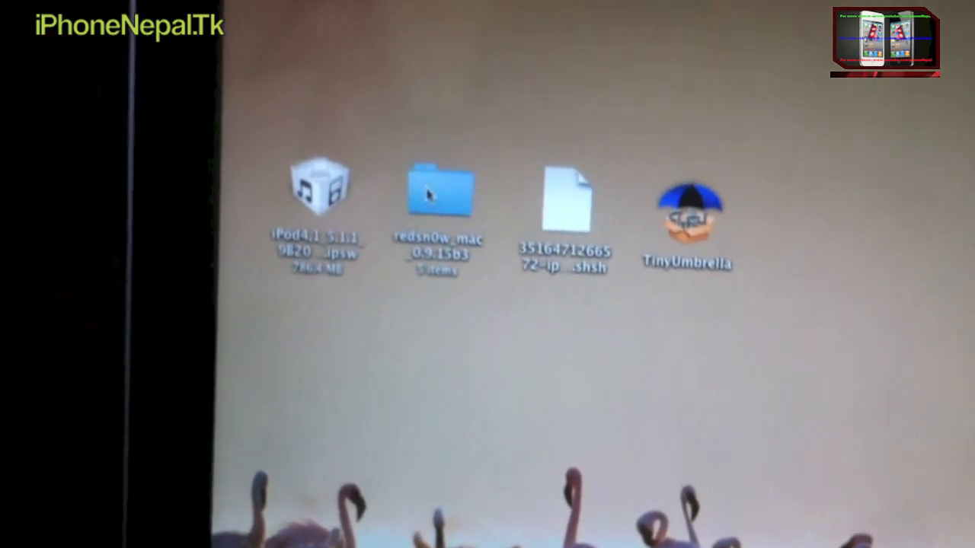
Launch the redsn0w app from inside the redsn0w_mac_0.9.15b3 folder
double_click(438, 195)
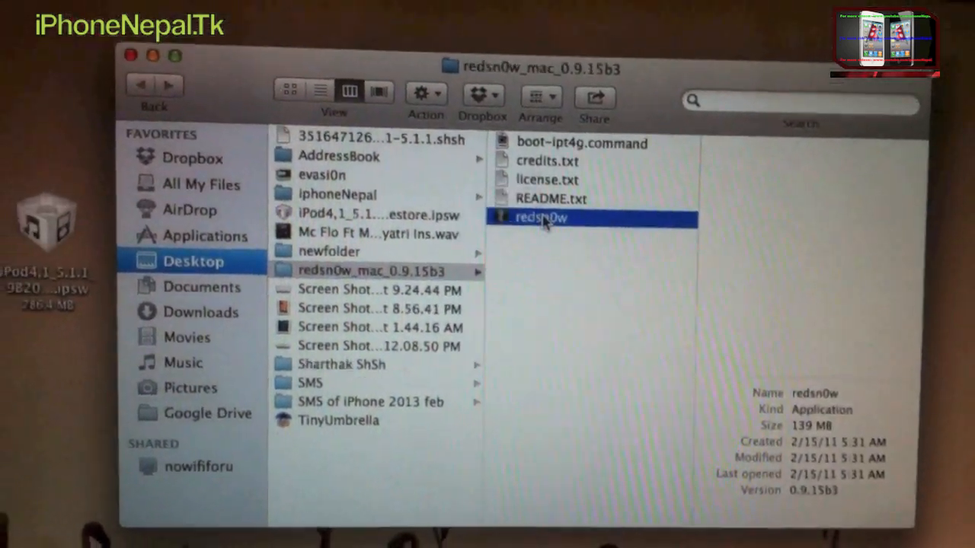
double_click(541, 216)
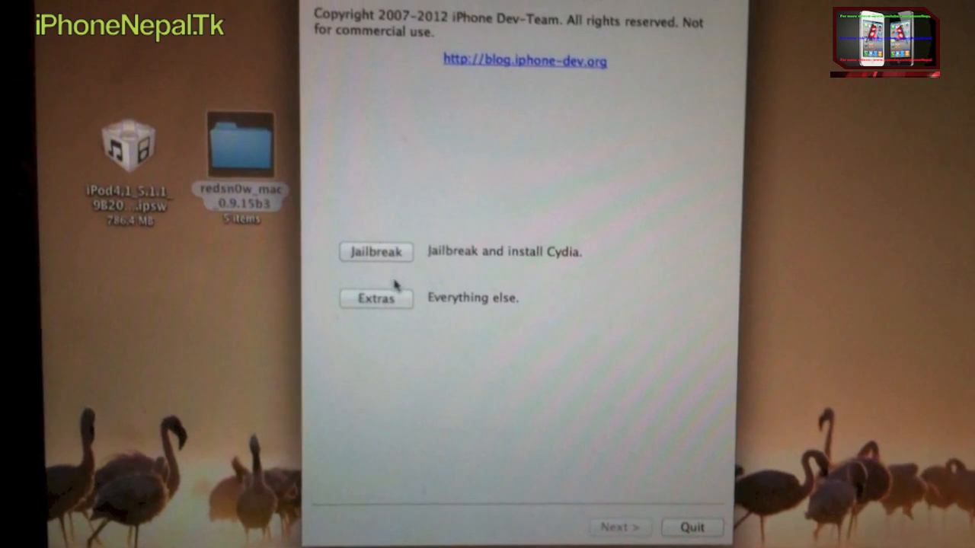
Go through Extras and Even More to the Restore screen and begin choosing an IPSW
click(374, 297)
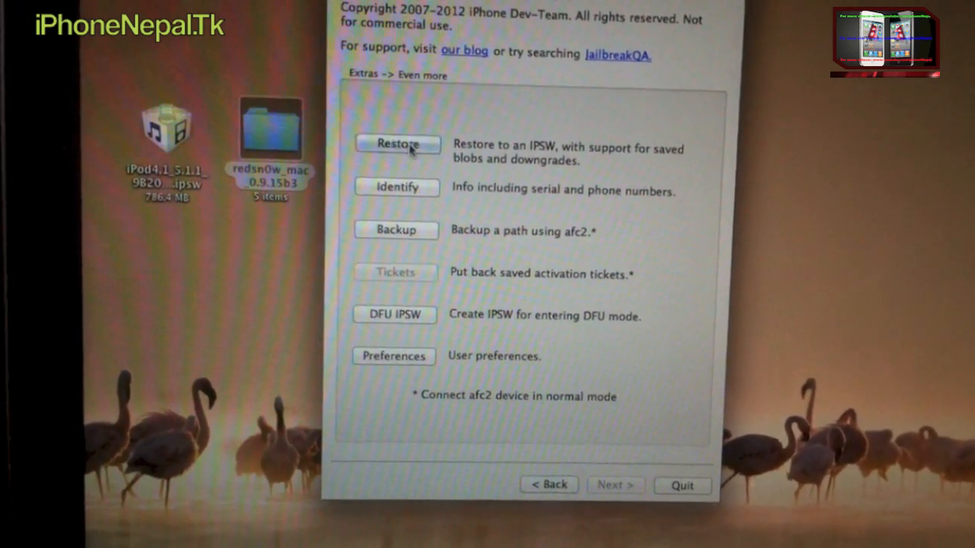
click(396, 143)
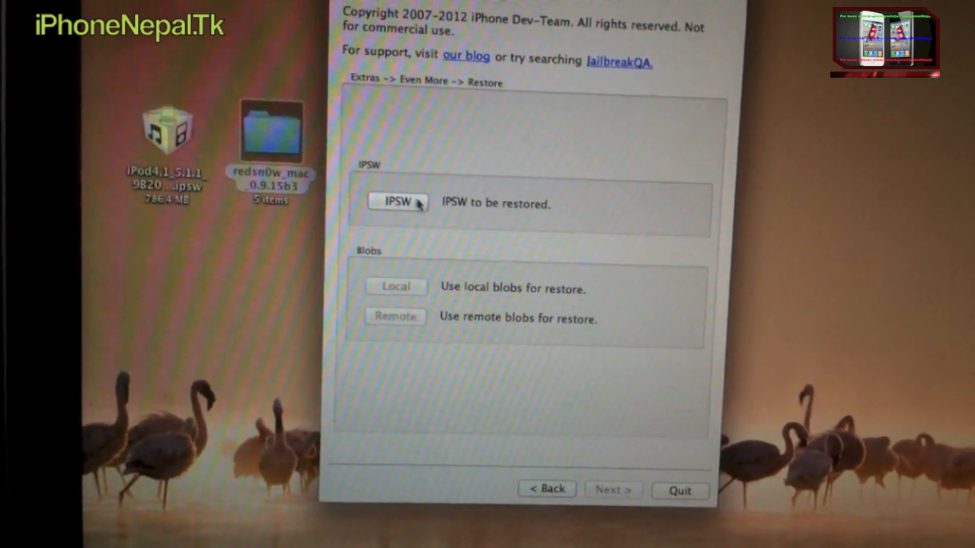
click(399, 204)
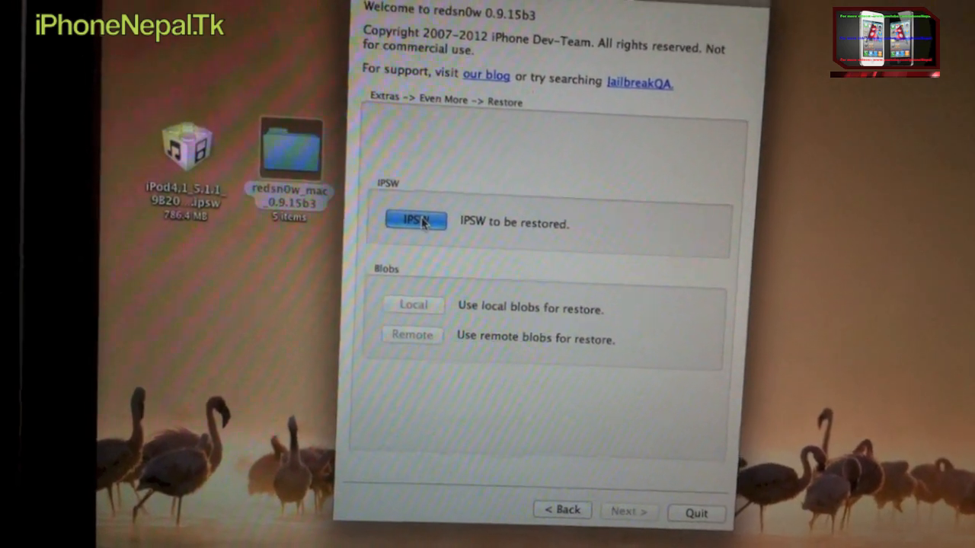
Load iPod4,1_5.1.1_9B206_Restore.ipsw and accept the Pwned DFU mode required notice
click(414, 222)
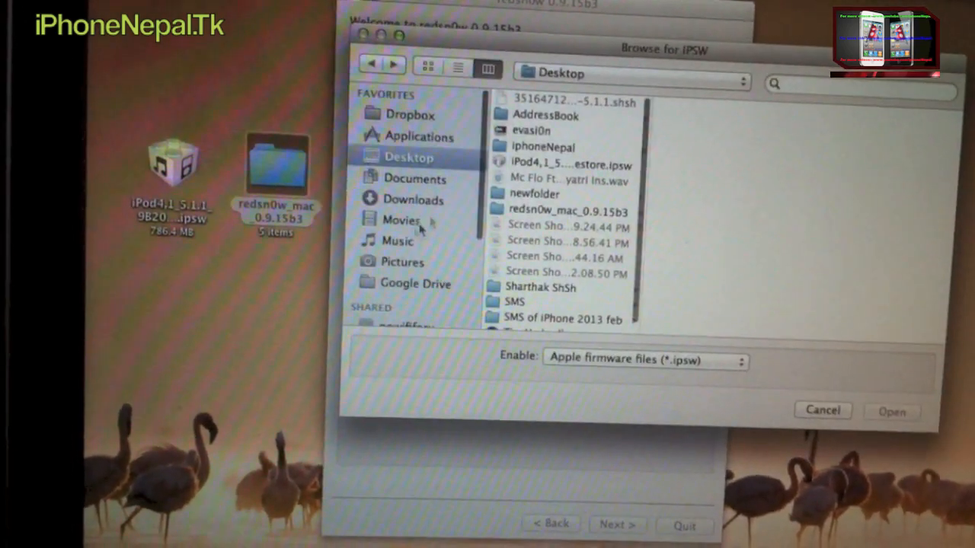
click(567, 164)
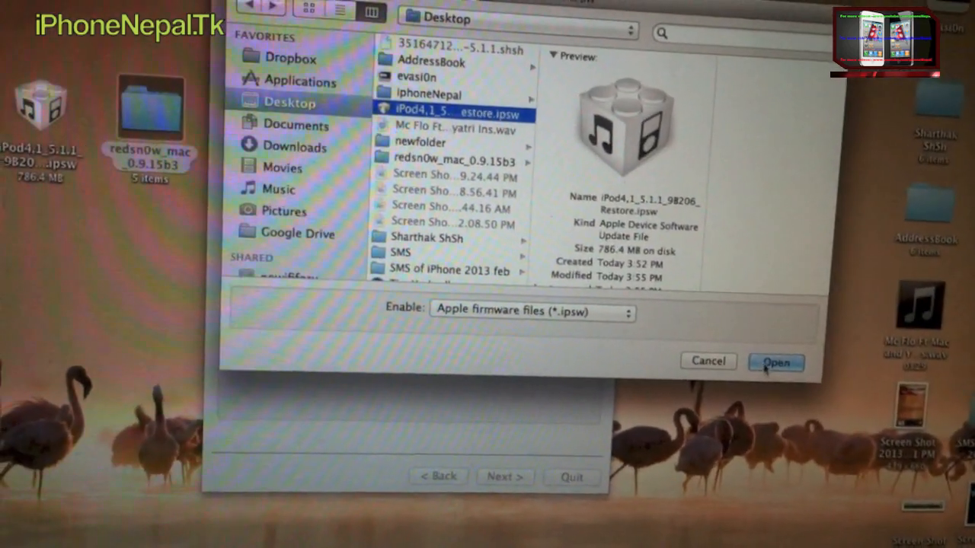
click(775, 362)
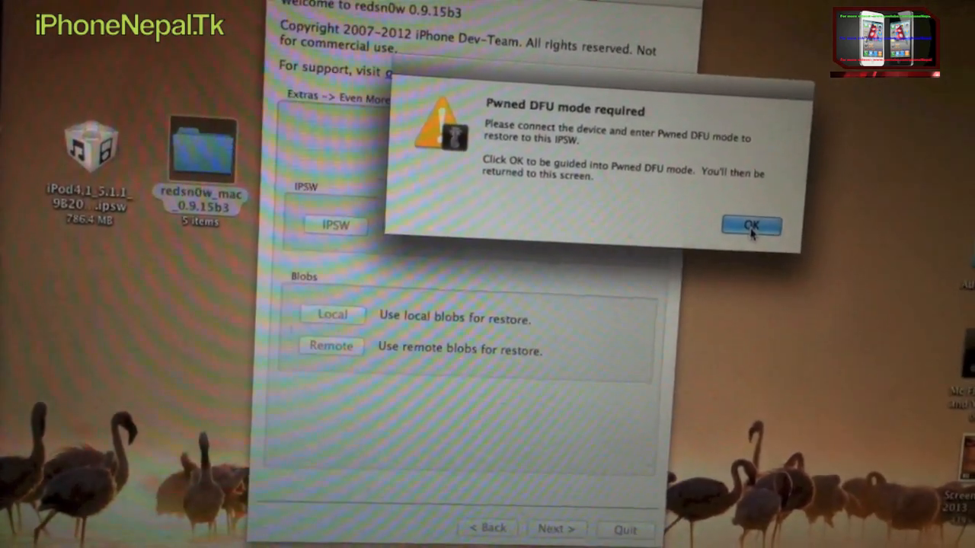
click(753, 225)
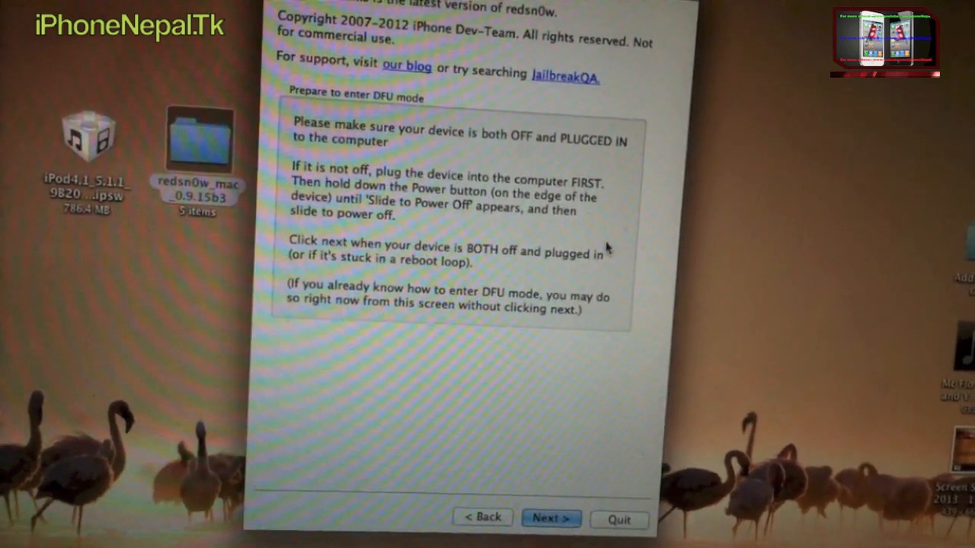